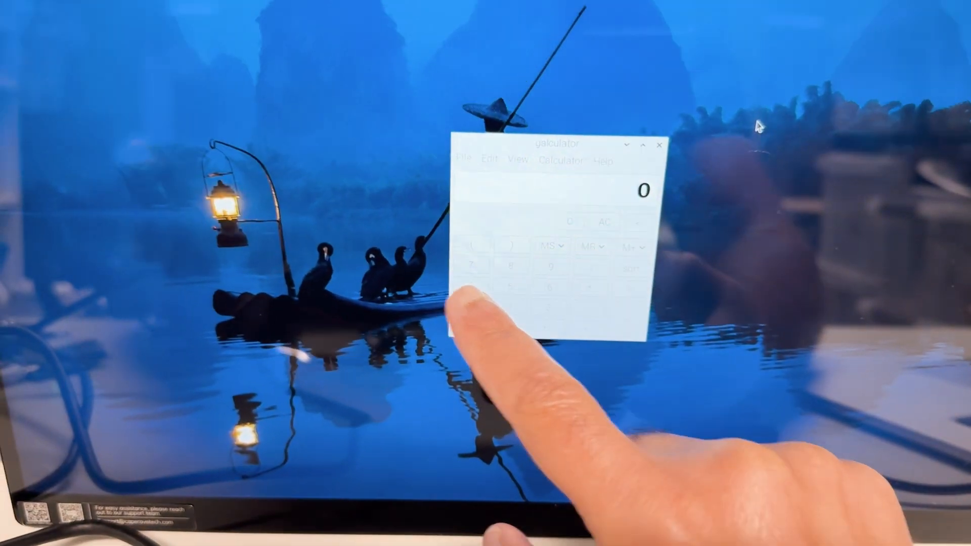
- Finish the multiplication in galculator so the display shows 1620
click(473, 303)
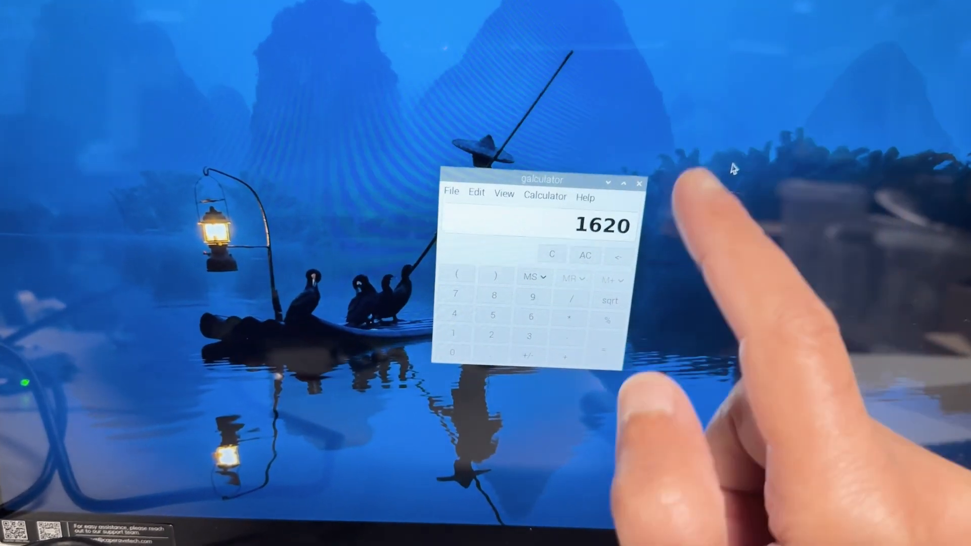
- Close galculator with its title-bar close button, returning to the desktop
click(640, 184)
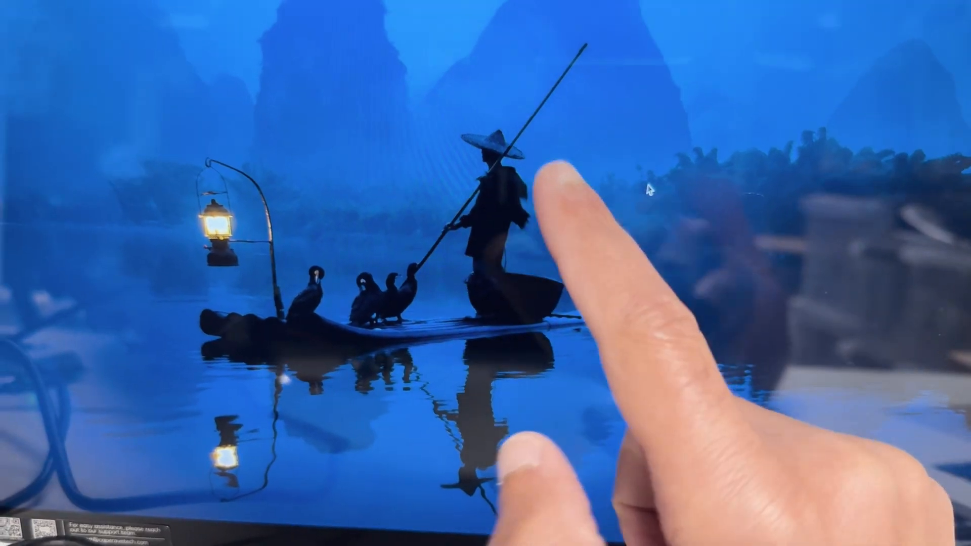